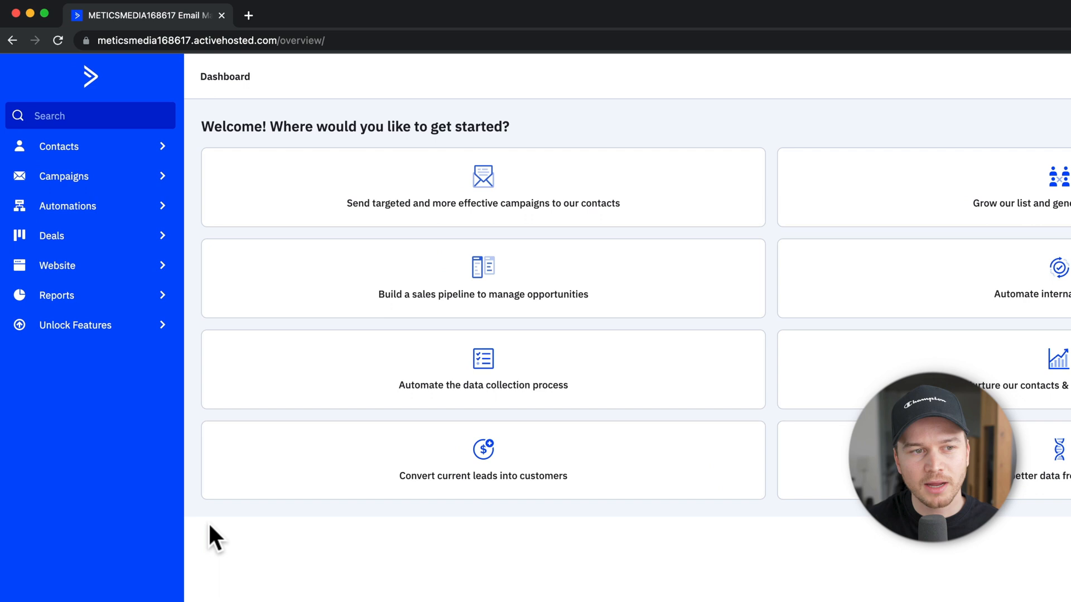
Open Deals from the left sidebar to reach the Deals CRM welcome screen.
click(51, 236)
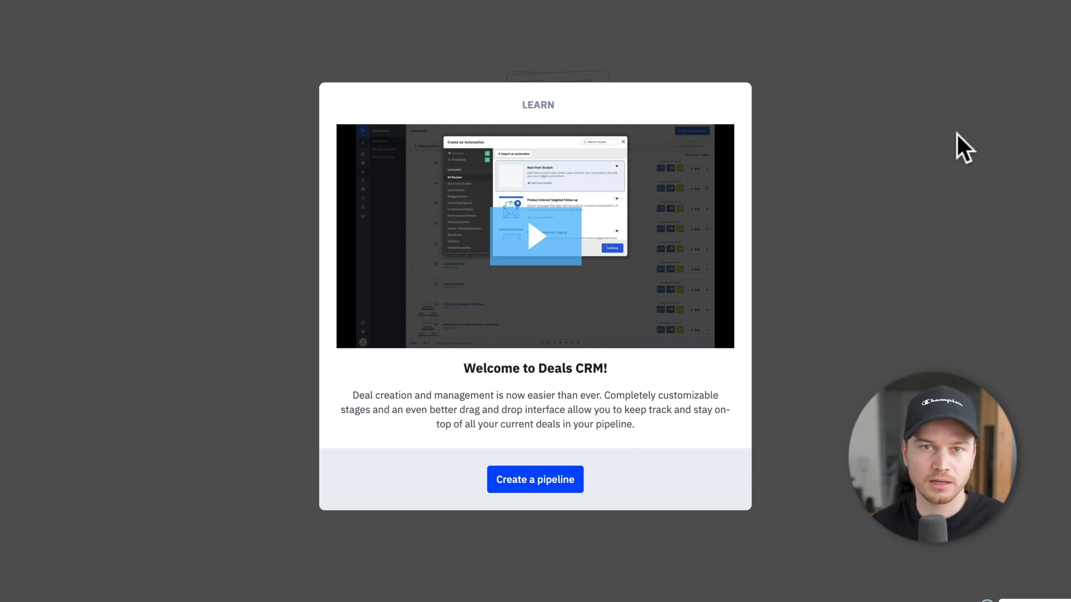
Start a pipeline named 'Metics Media Courses', keeping manual deal assignment.
click(534, 479)
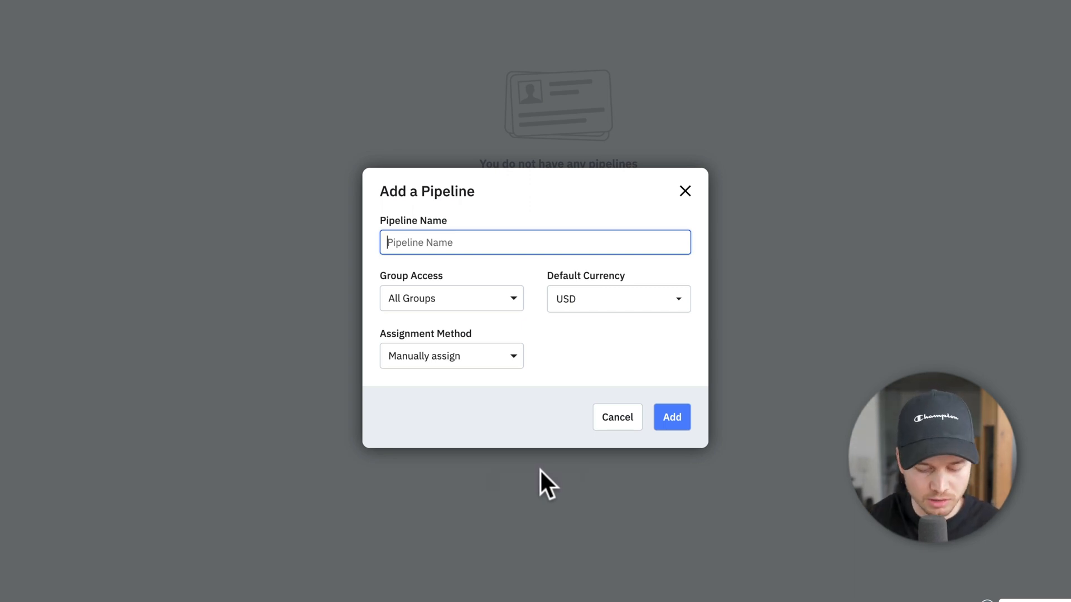
text(Metics Media)
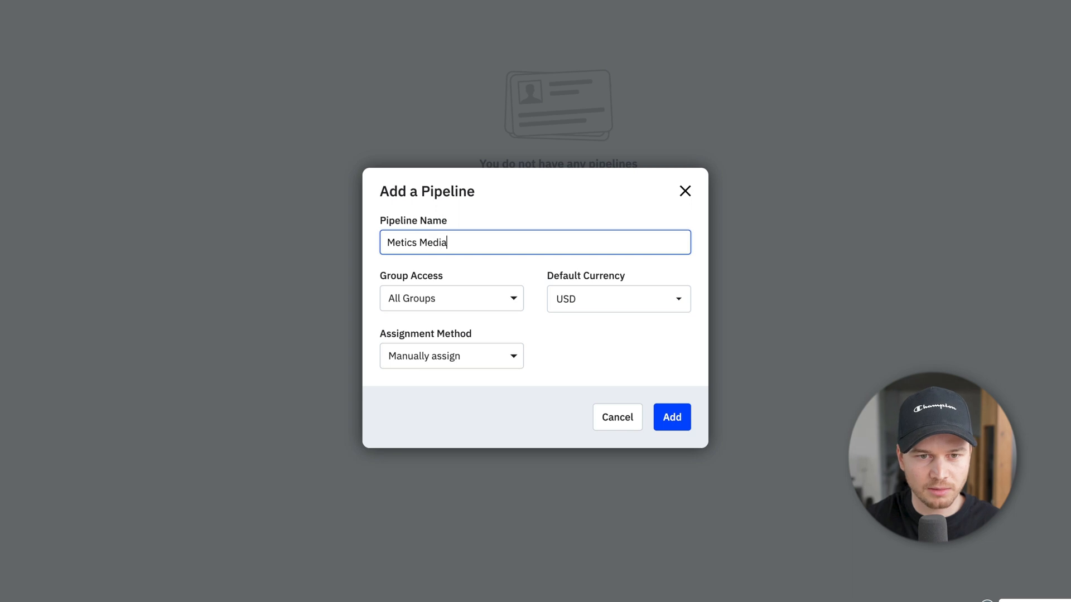
text(Courses)
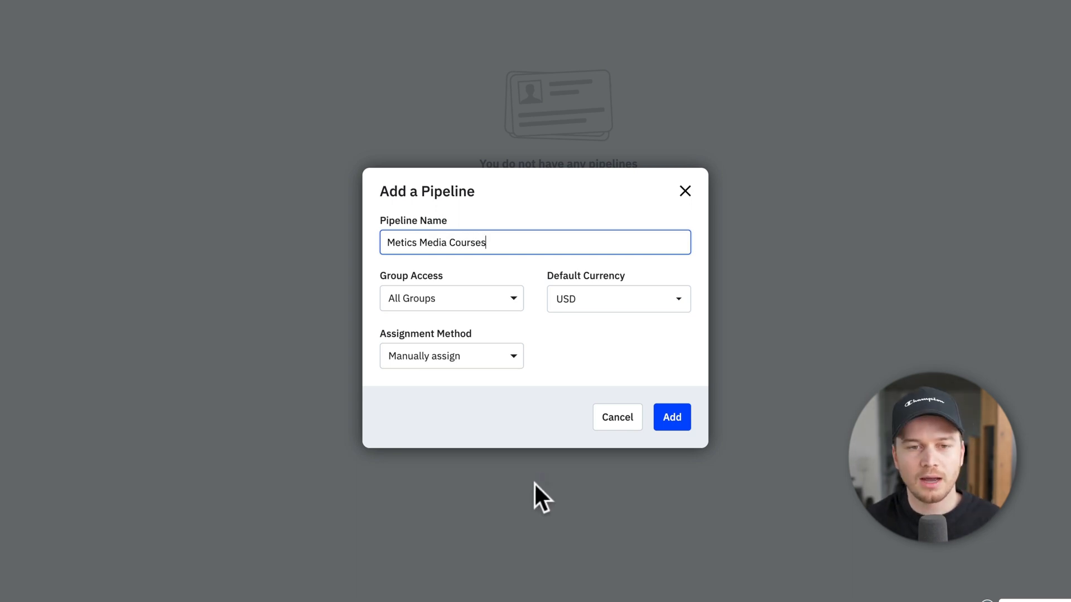
click(451, 299)
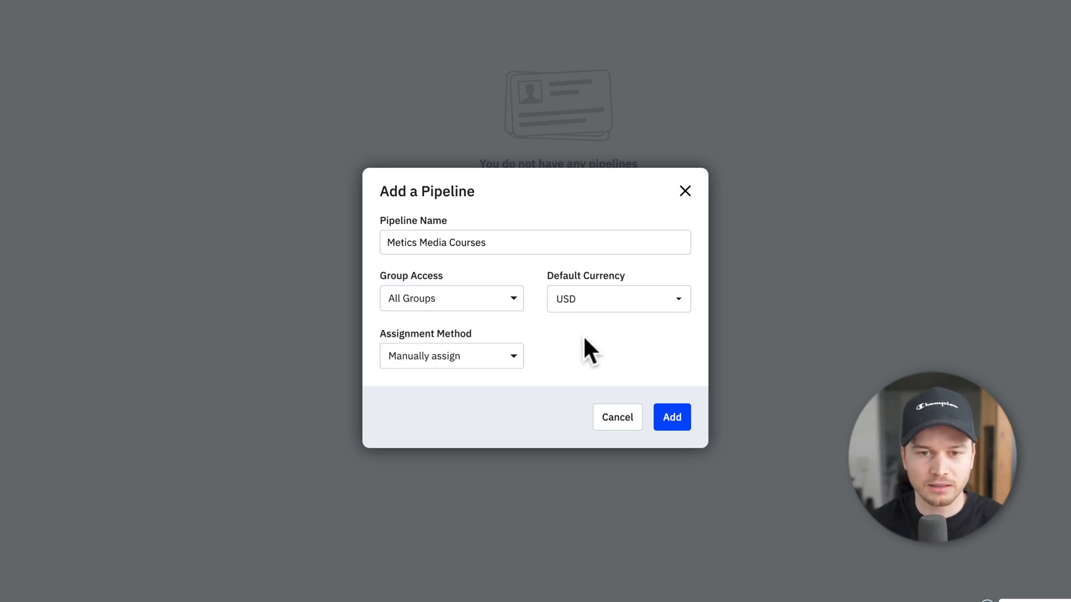
mouse_move(605, 310)
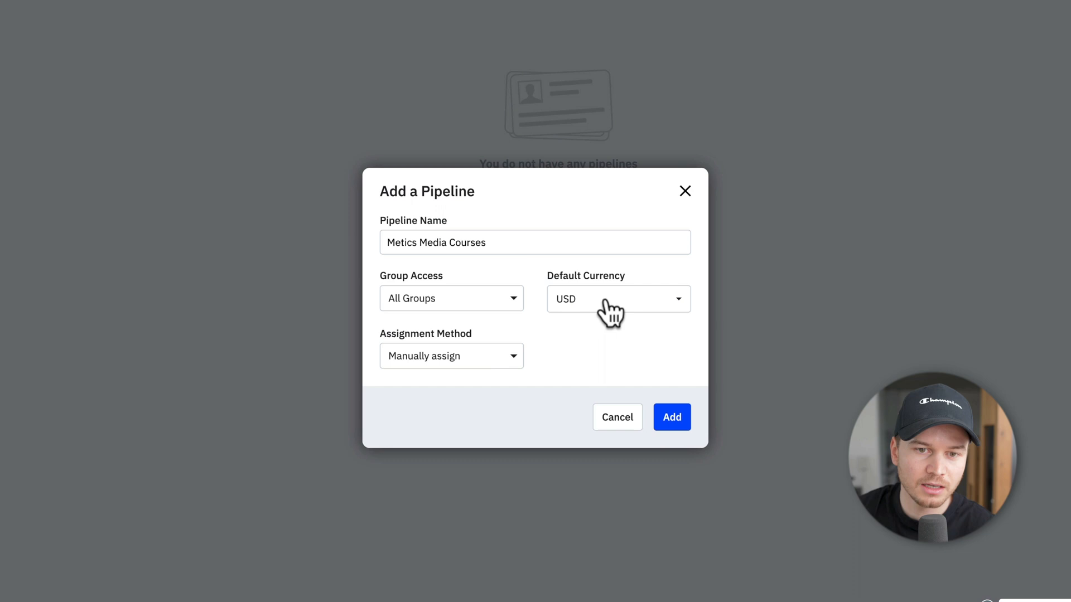
mouse_move(598, 320)
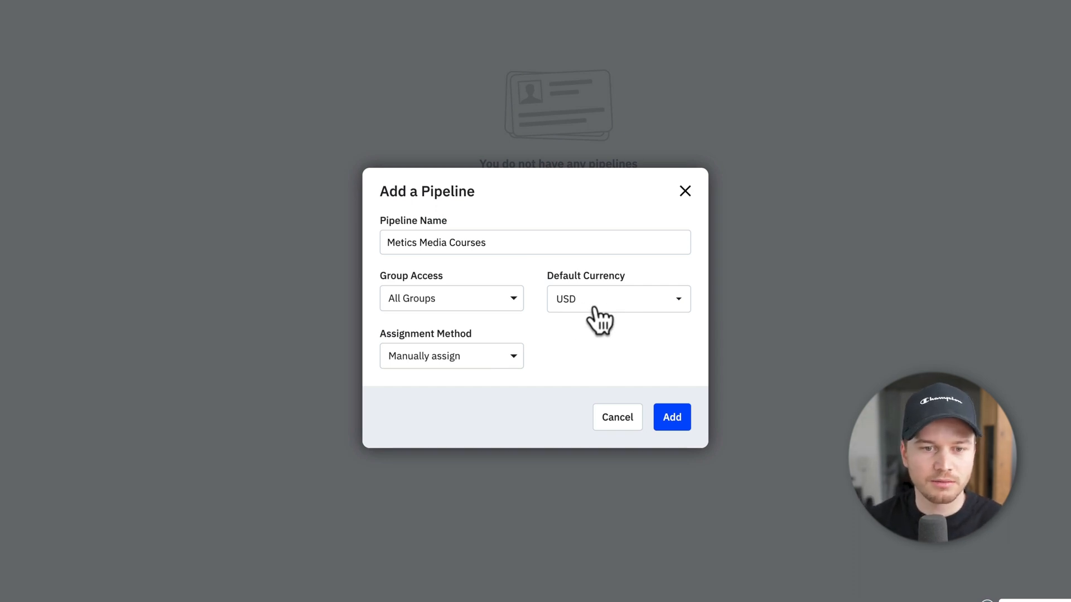
mouse_move(460, 365)
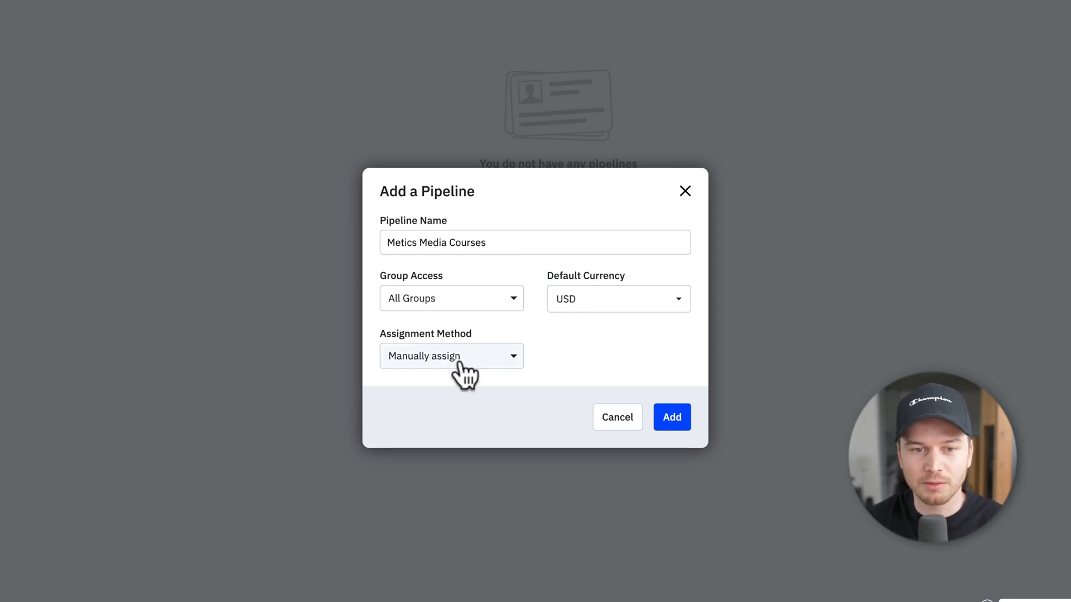
click(452, 356)
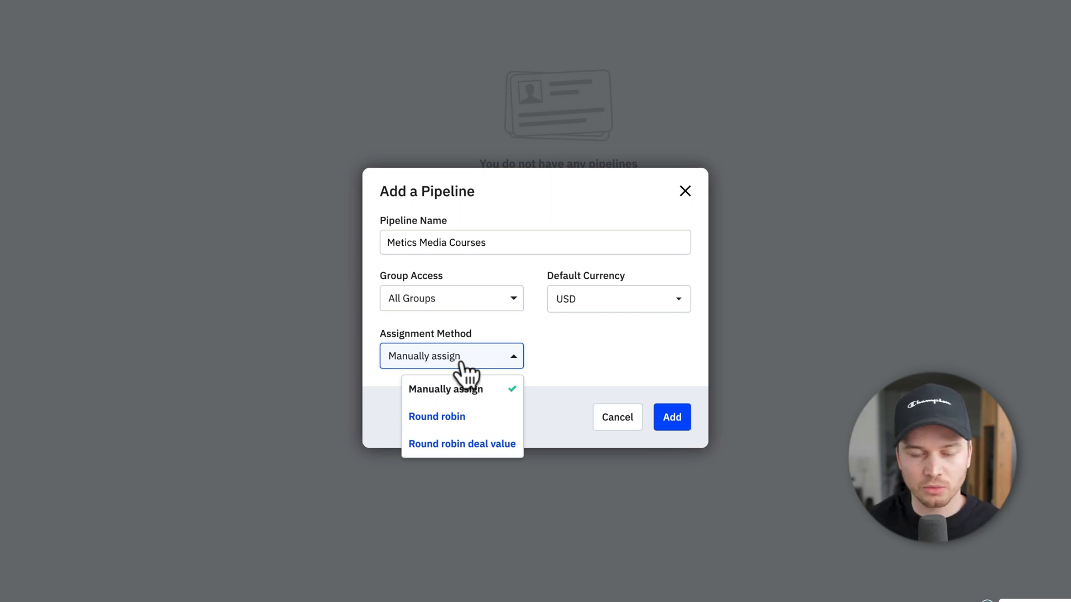
mouse_move(608, 392)
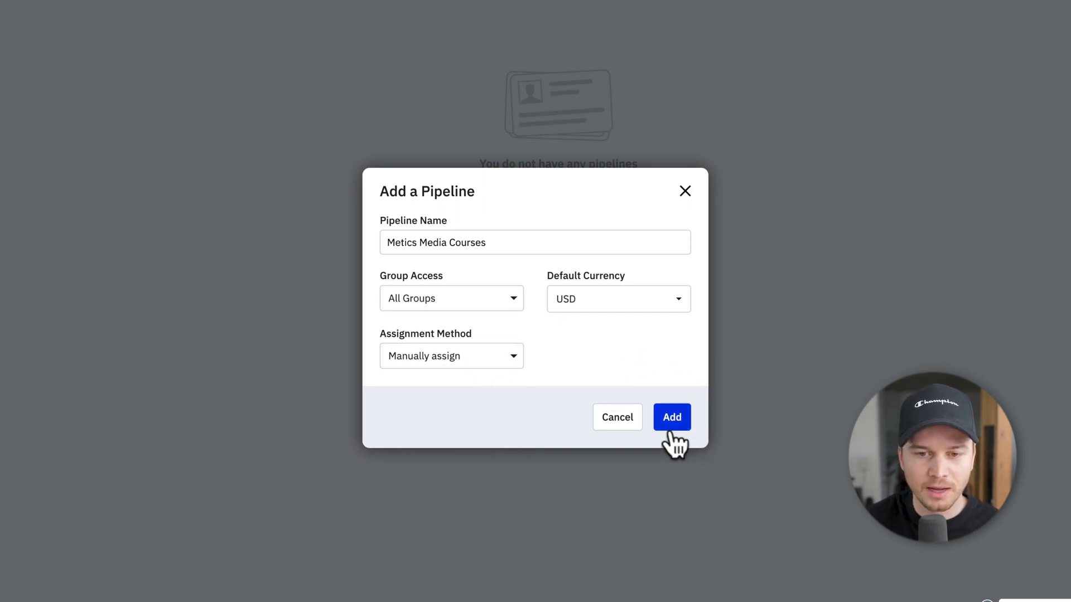
Confirm the dialog to create the 'Metics Media Courses' pipeline with its default stages.
click(672, 417)
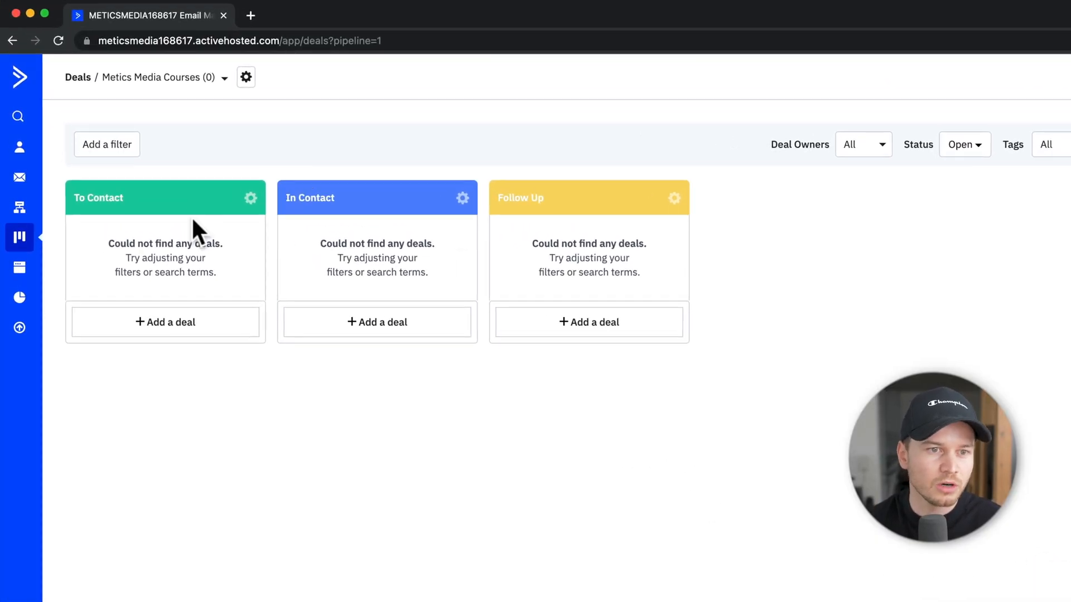
mouse_move(397, 228)
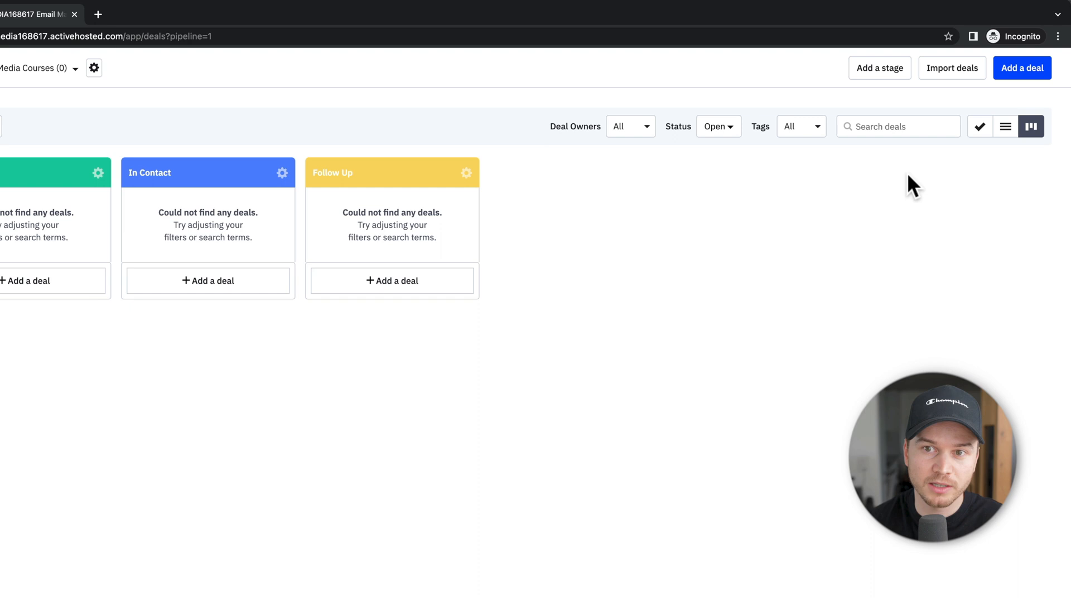
click(880, 67)
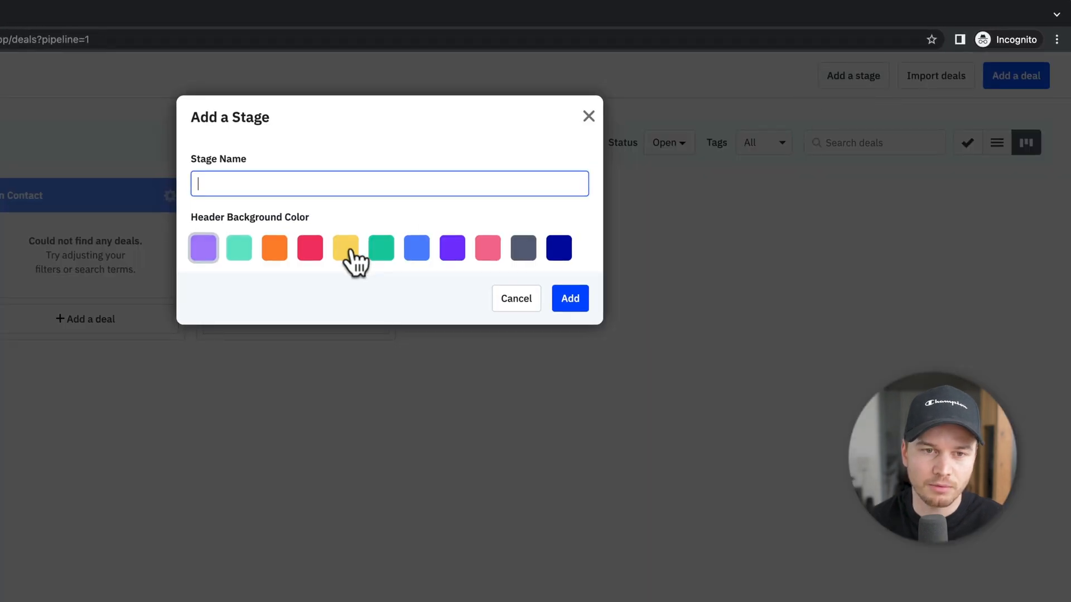
click(274, 247)
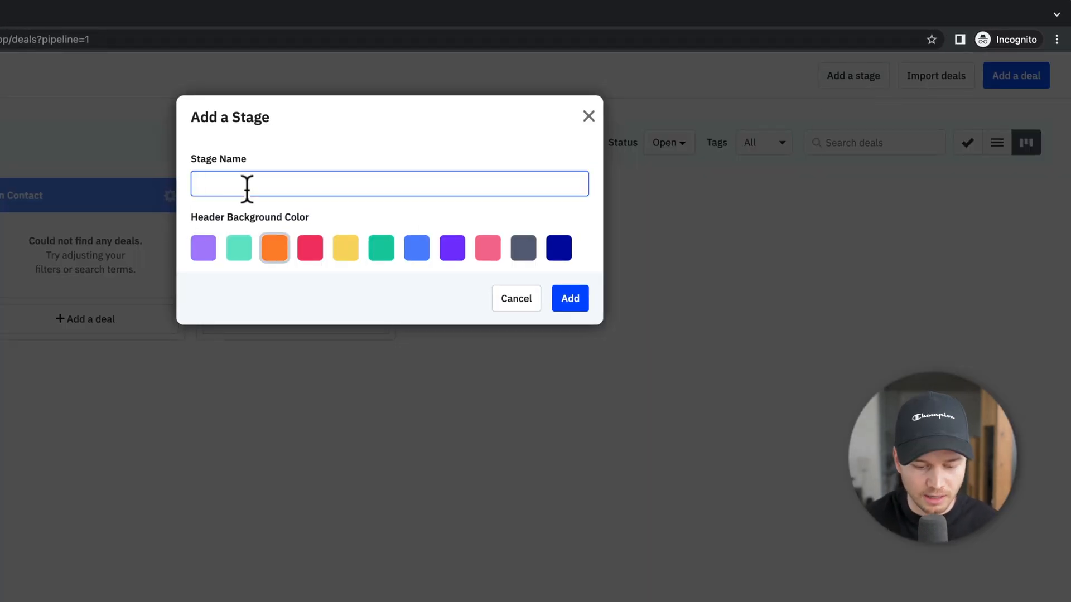
text(Call scheduled)
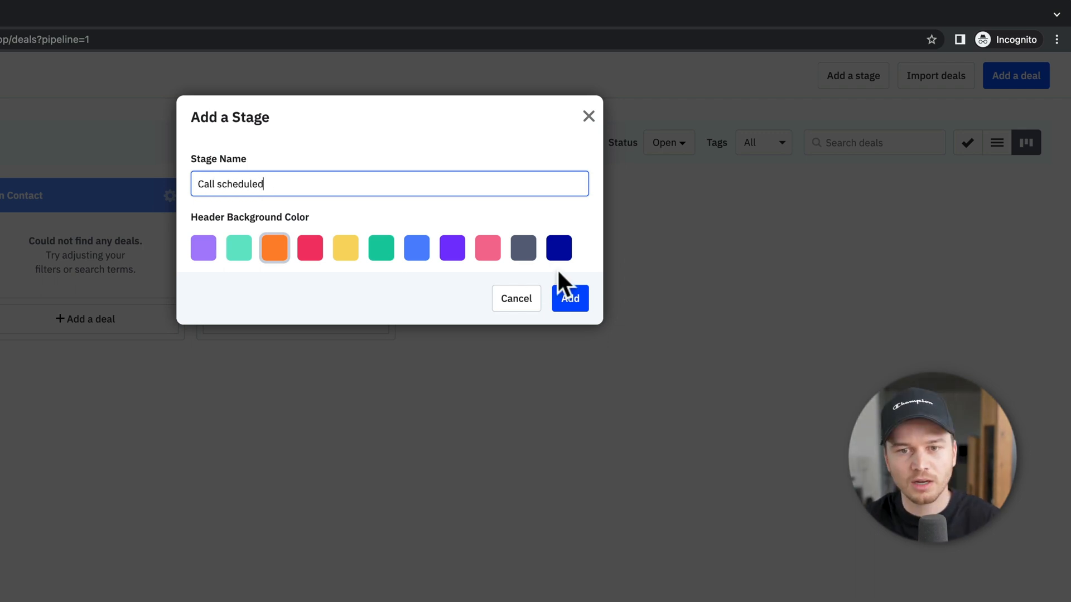
click(570, 298)
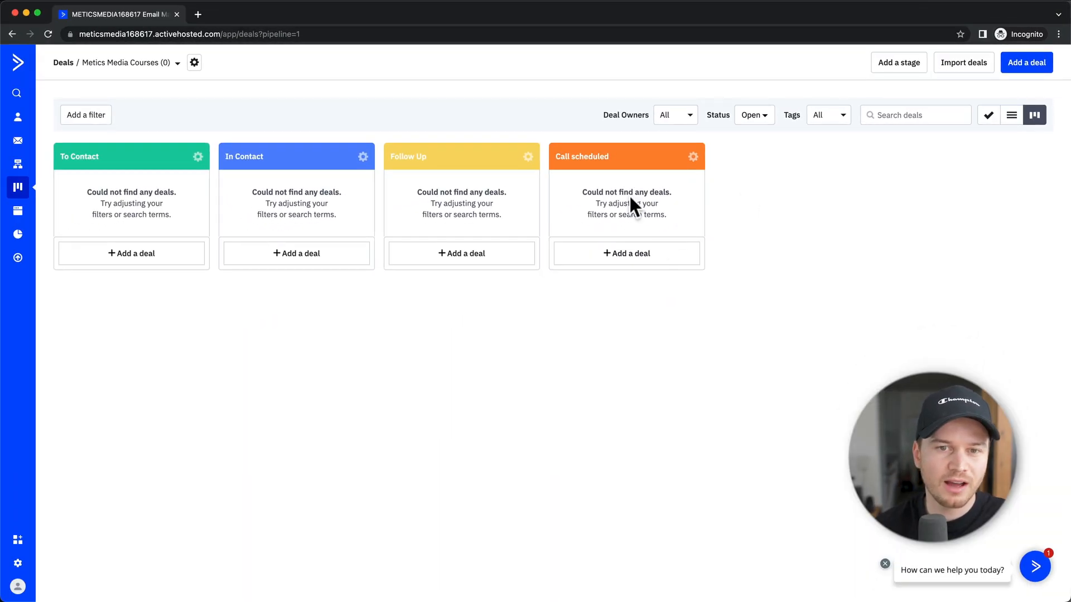
click(693, 156)
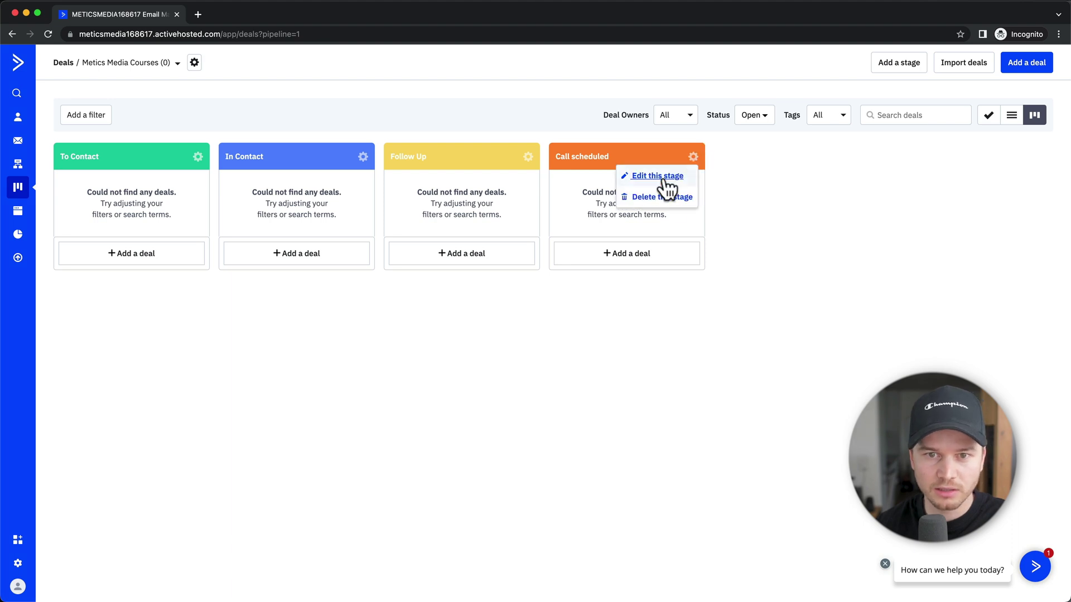
click(654, 196)
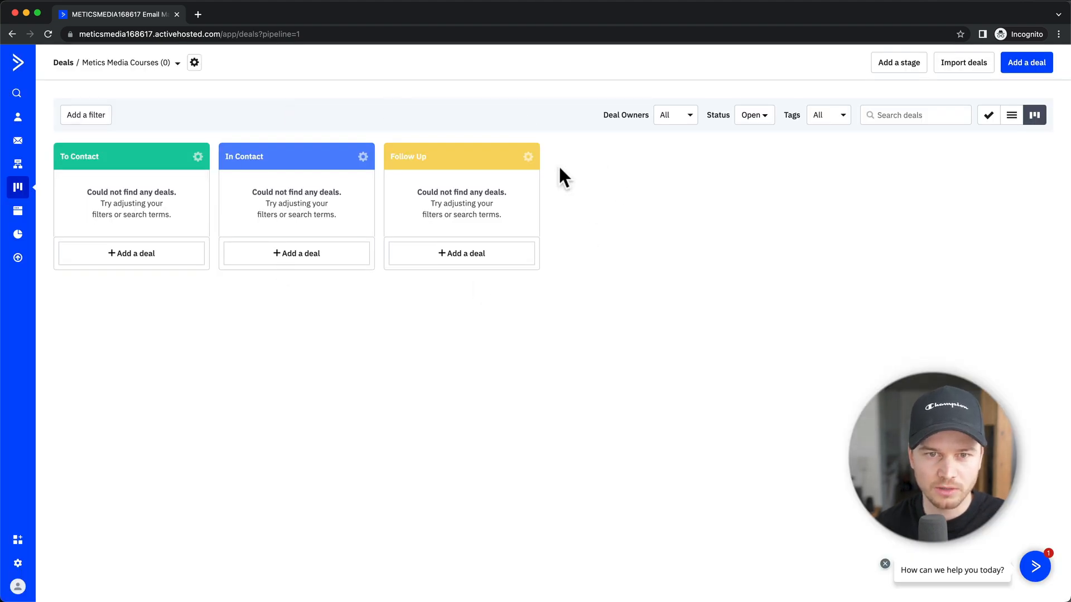
mouse_move(556, 239)
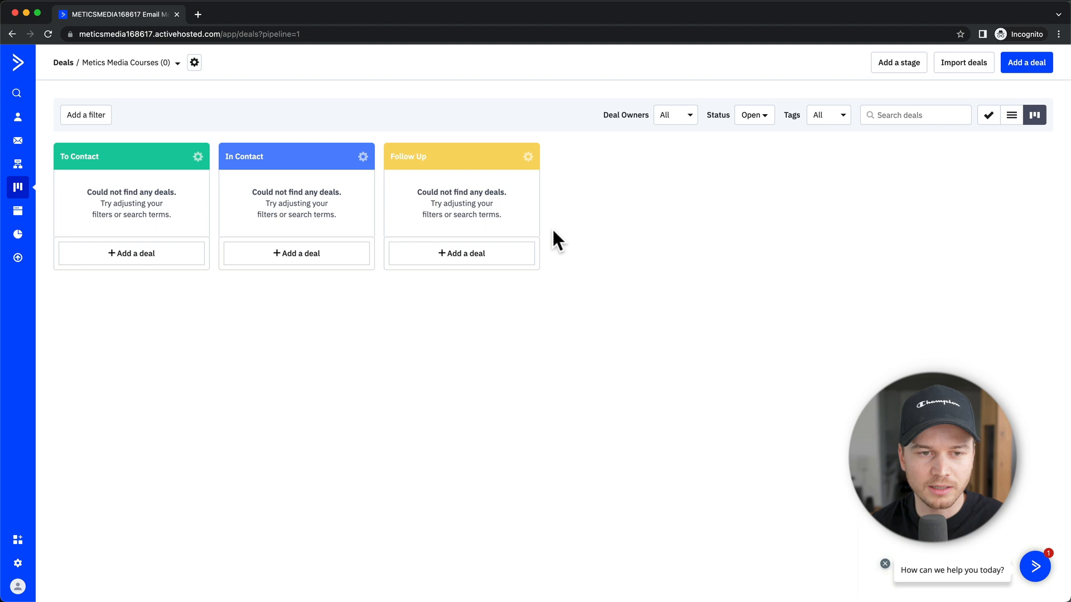
mouse_move(193, 326)
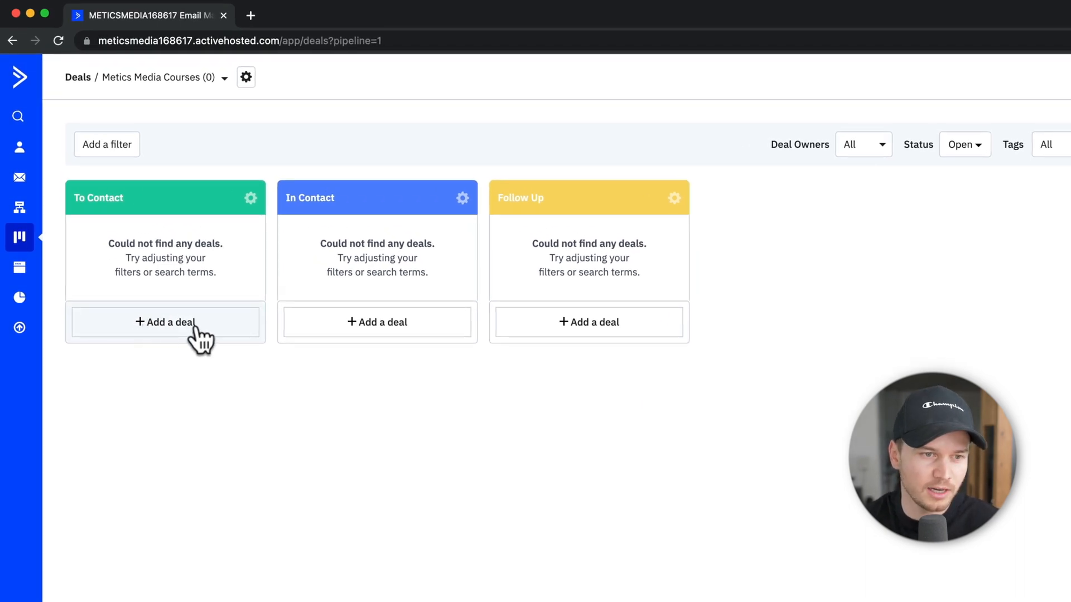
Add a 'Basic Course' deal worth $1,000 for contact Simon in To Contact.
click(165, 322)
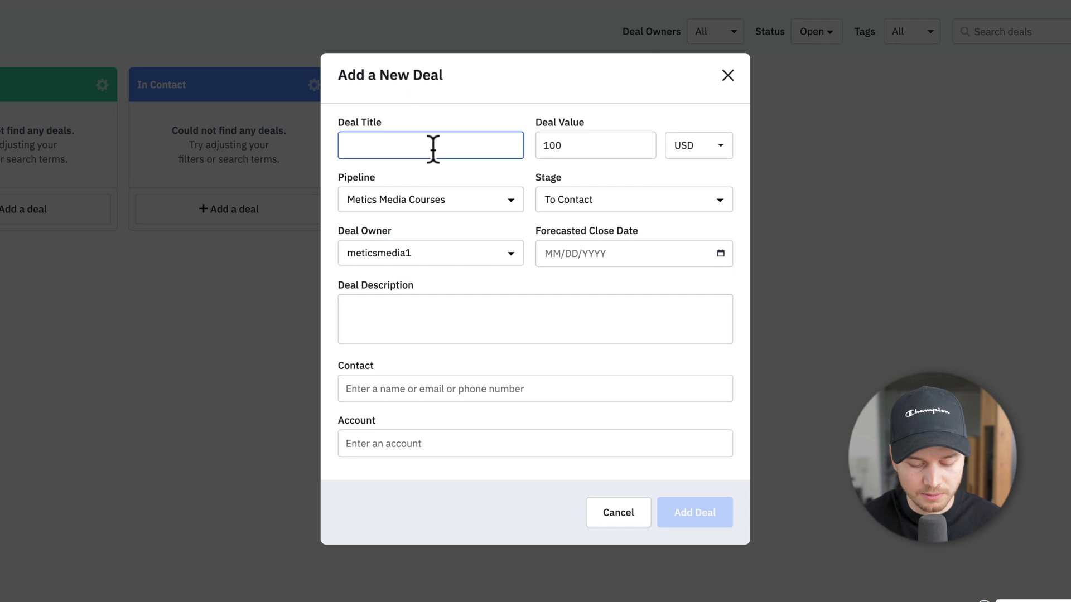
text(Basic Vourse)
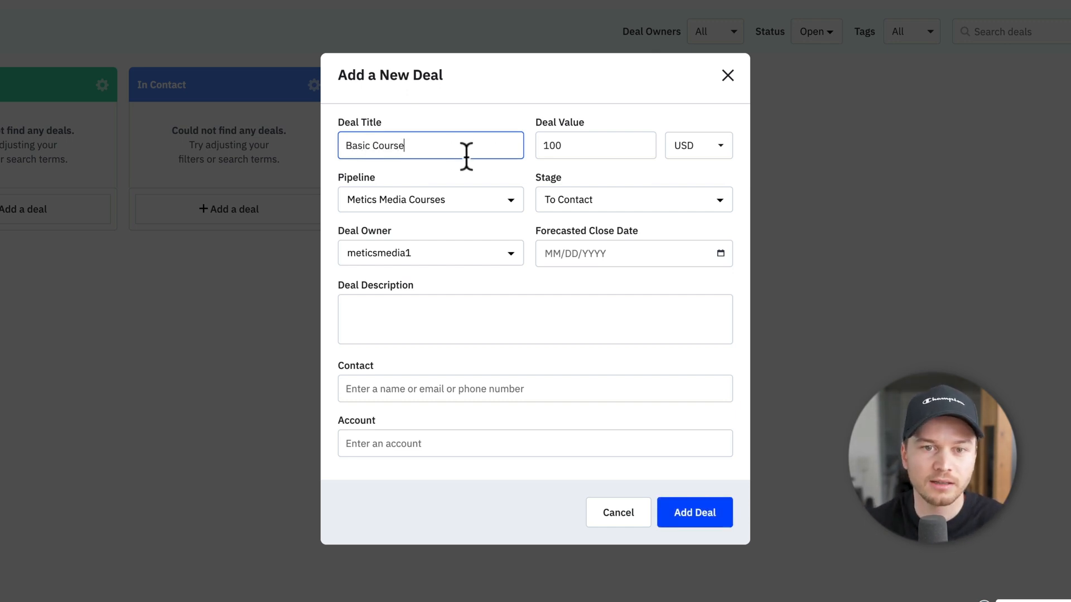
click(588, 145)
text(0)
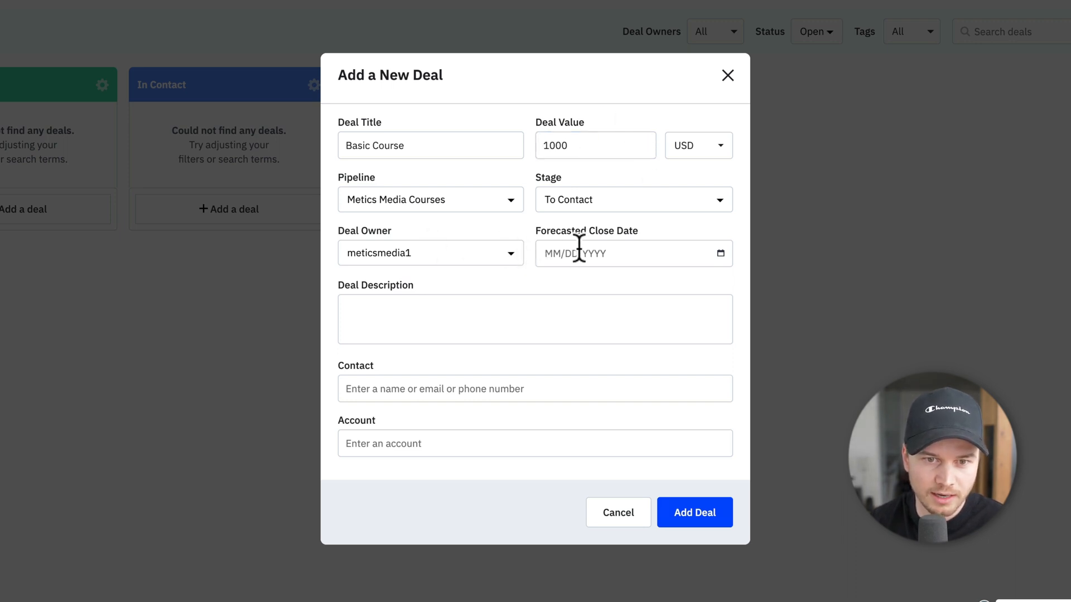
mouse_move(387, 317)
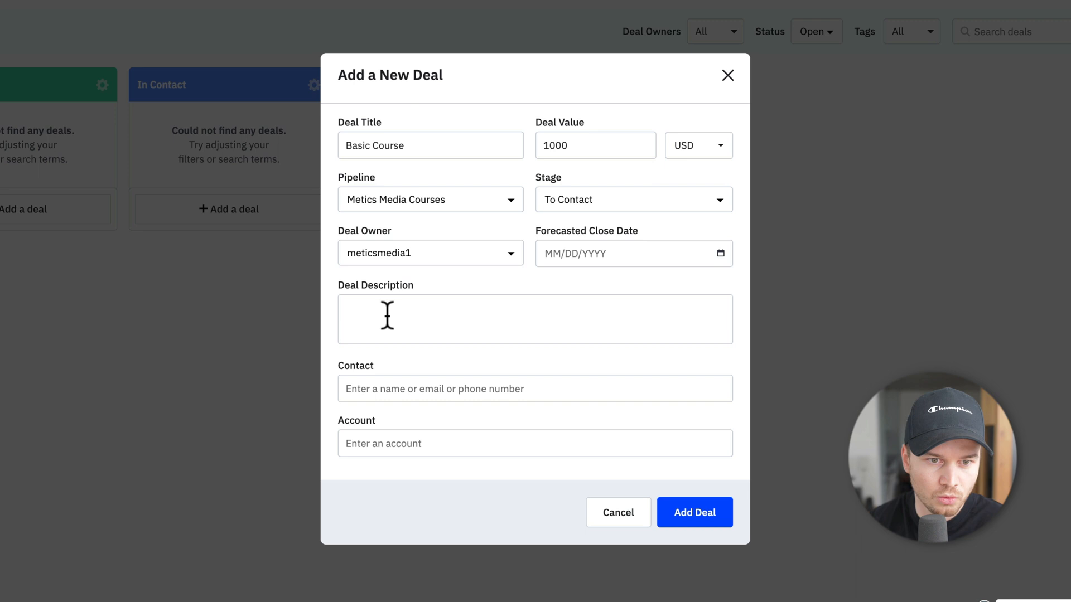
click(535, 319)
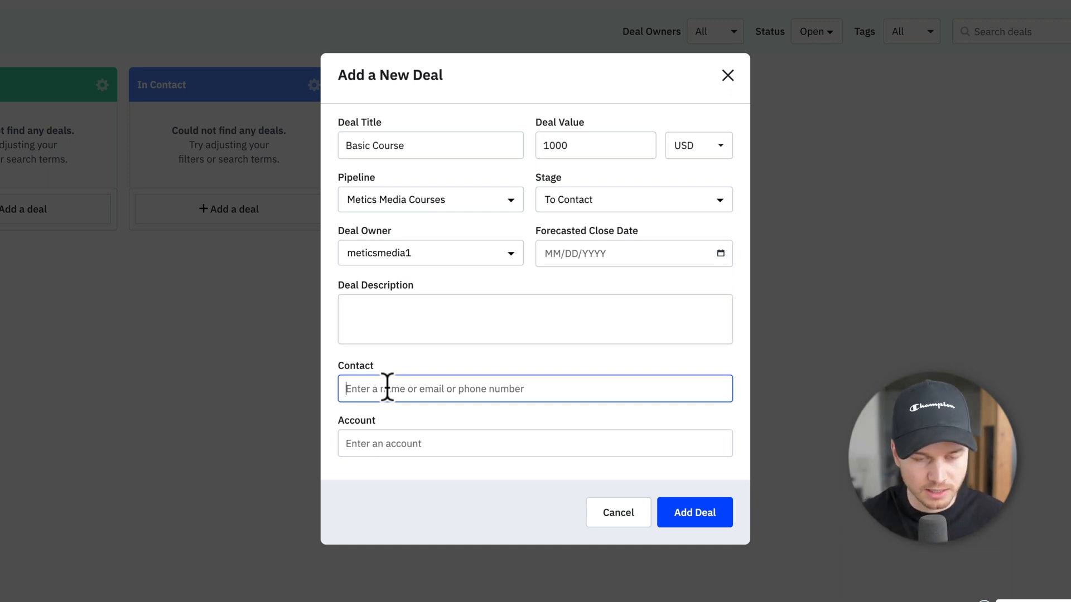
text(simon)
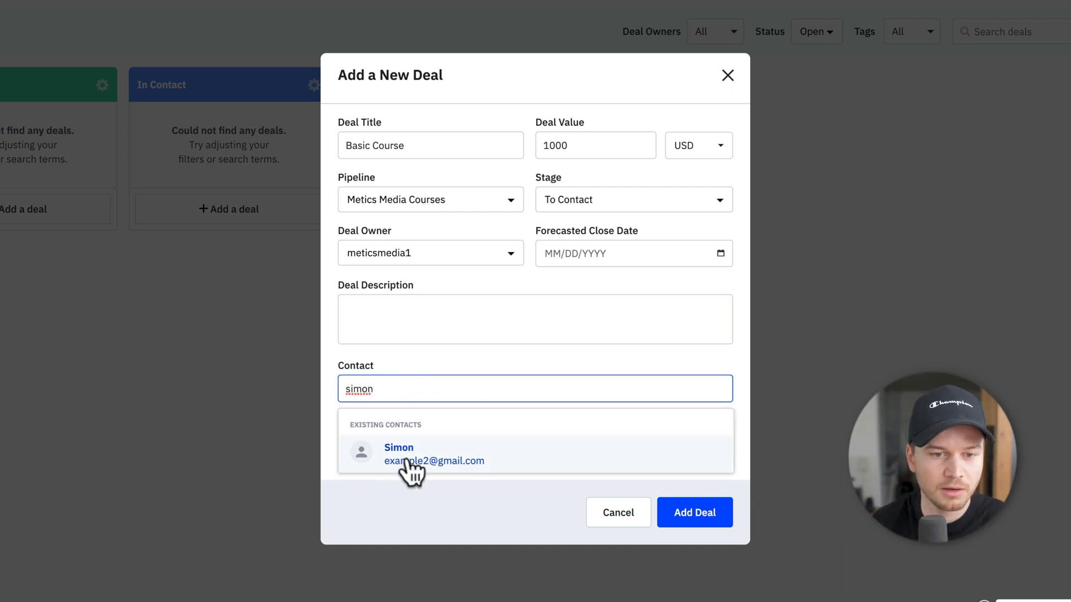
click(420, 454)
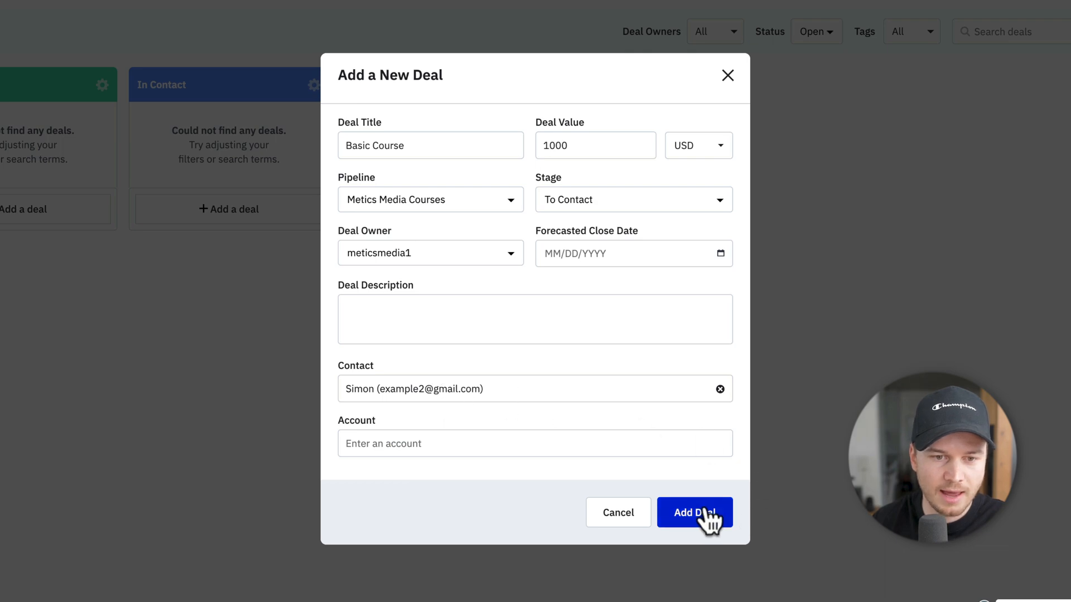
click(694, 512)
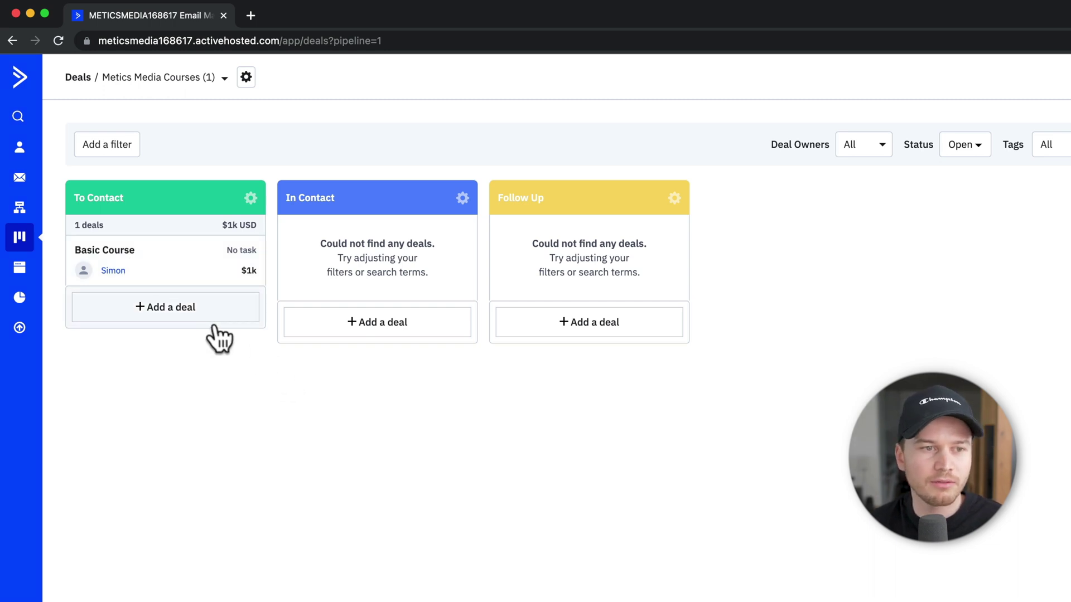
mouse_move(178, 266)
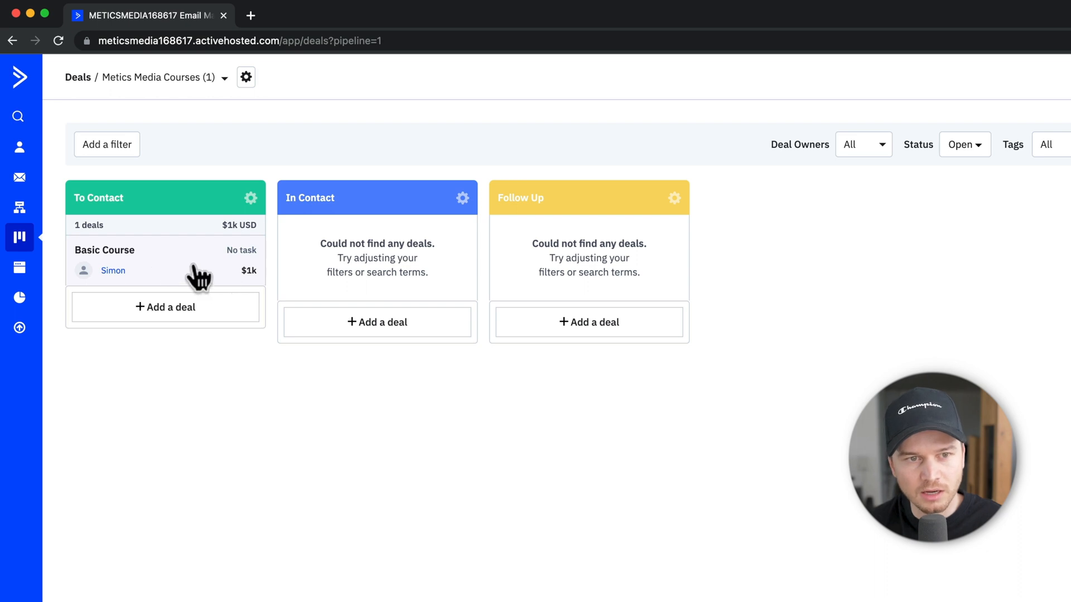
drag(198, 266, 419, 250)
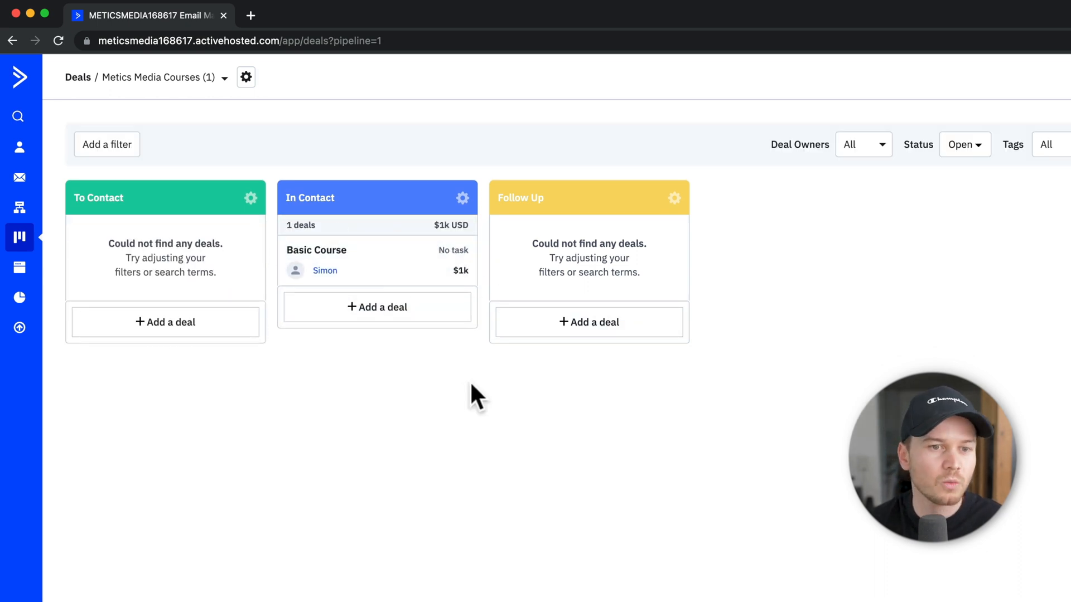
drag(325, 271, 577, 266)
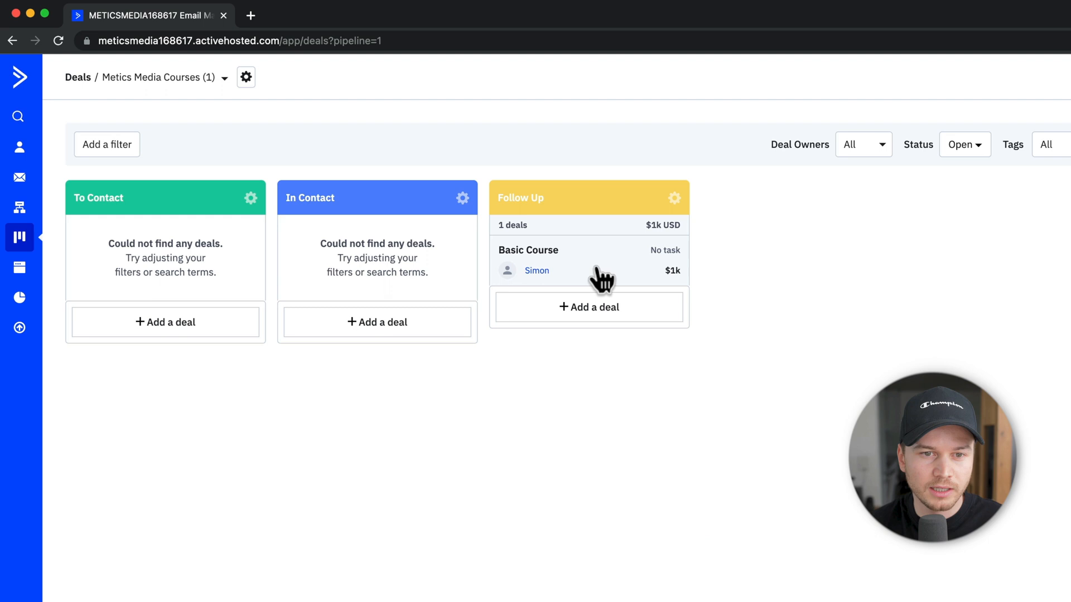
drag(588, 259, 533, 150)
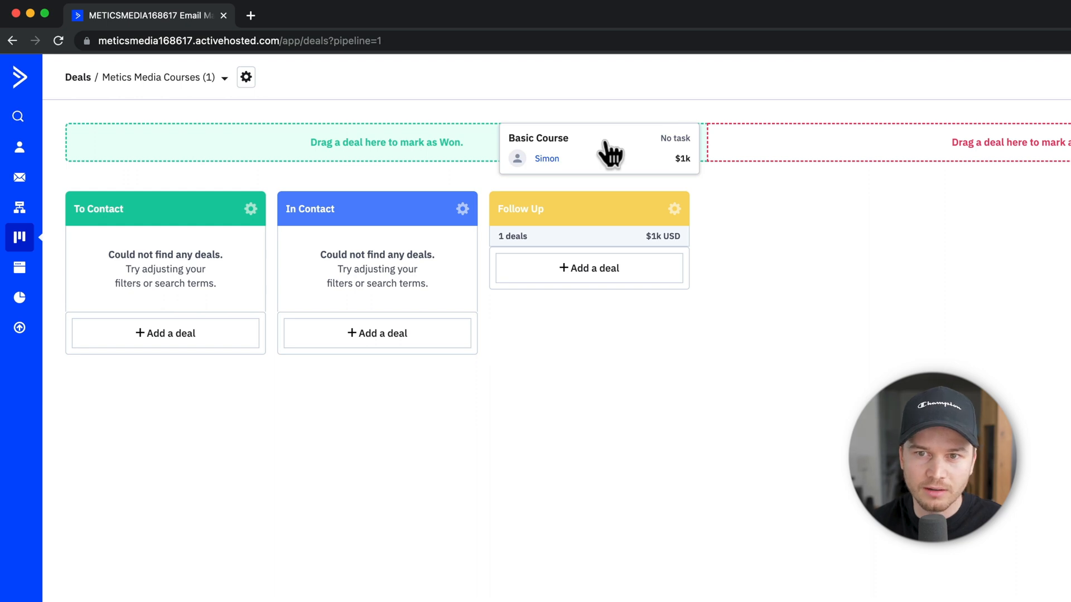
drag(597, 146, 920, 146)
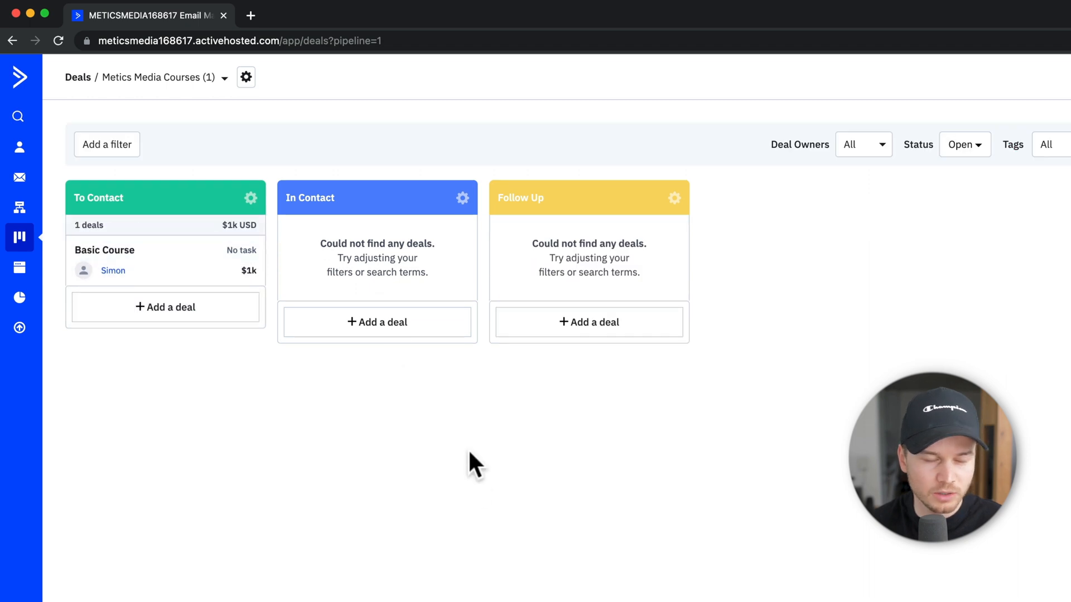
mouse_move(393, 505)
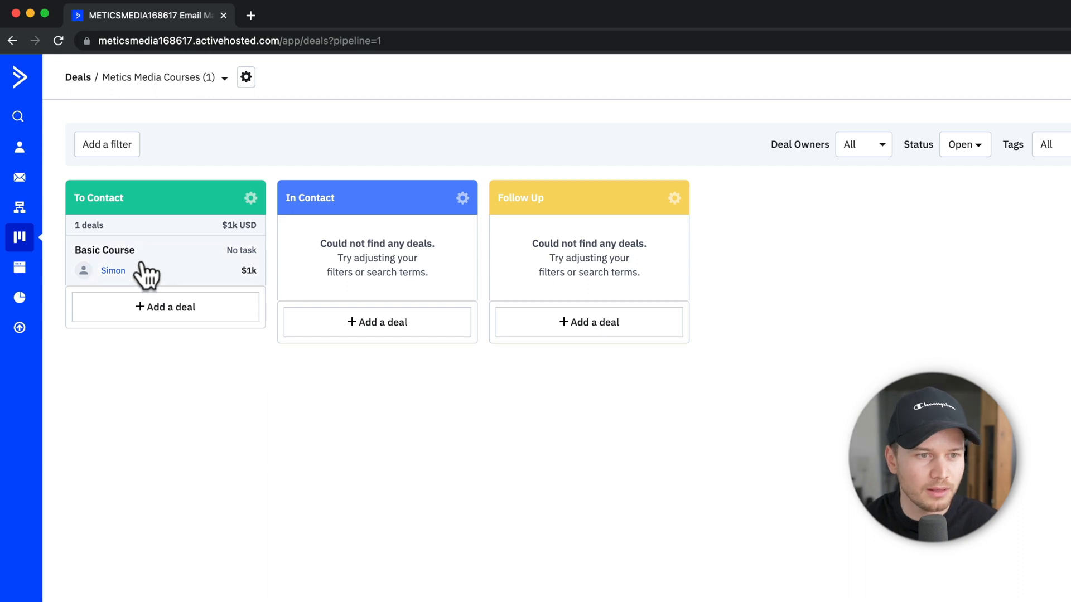
Open the Basic Course deal card to view its detail page.
click(104, 250)
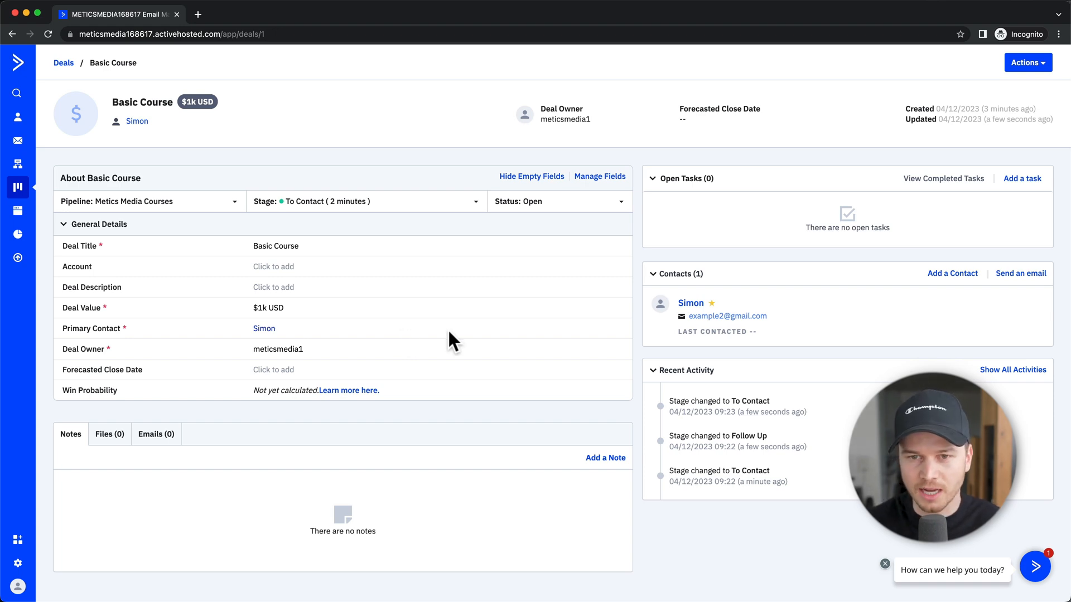
mouse_move(752, 303)
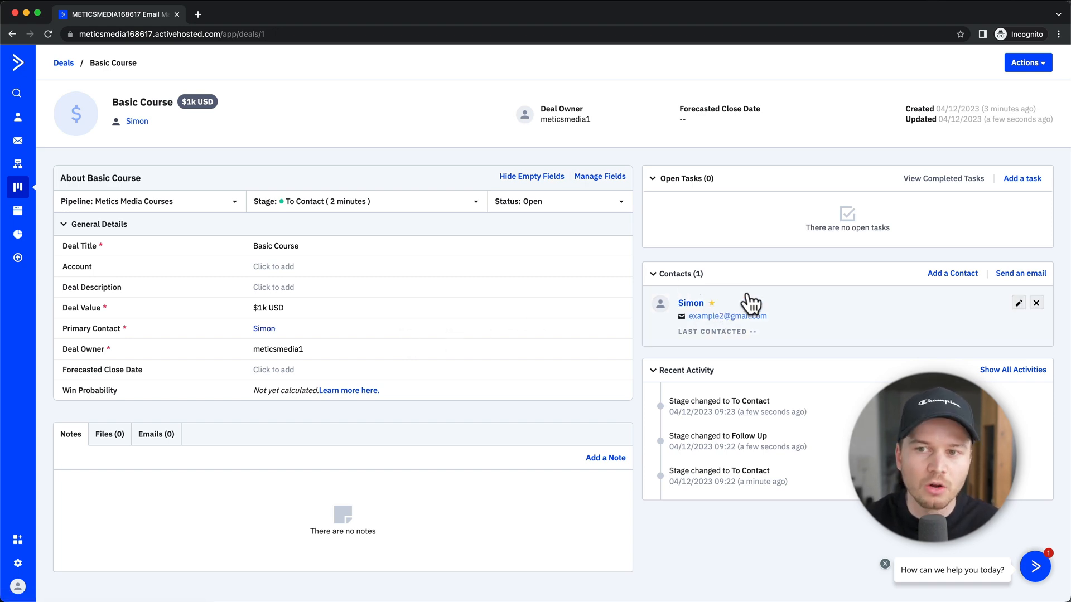
Add a Call task to the deal due April 14, 2023, assigned to the deal owner.
click(1024, 178)
text(Call)
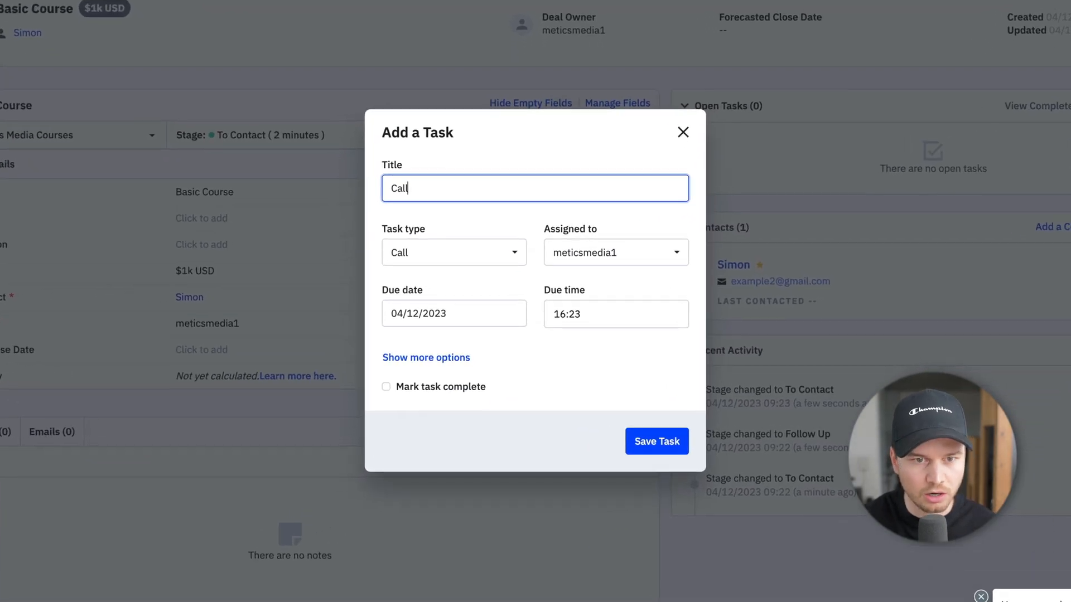
mouse_move(599, 297)
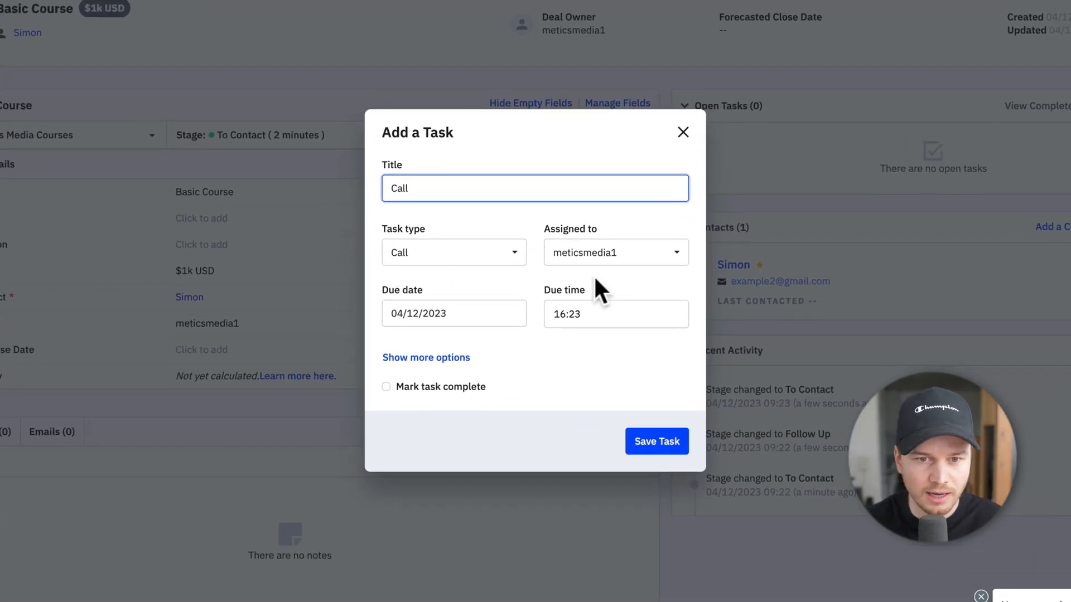
click(454, 314)
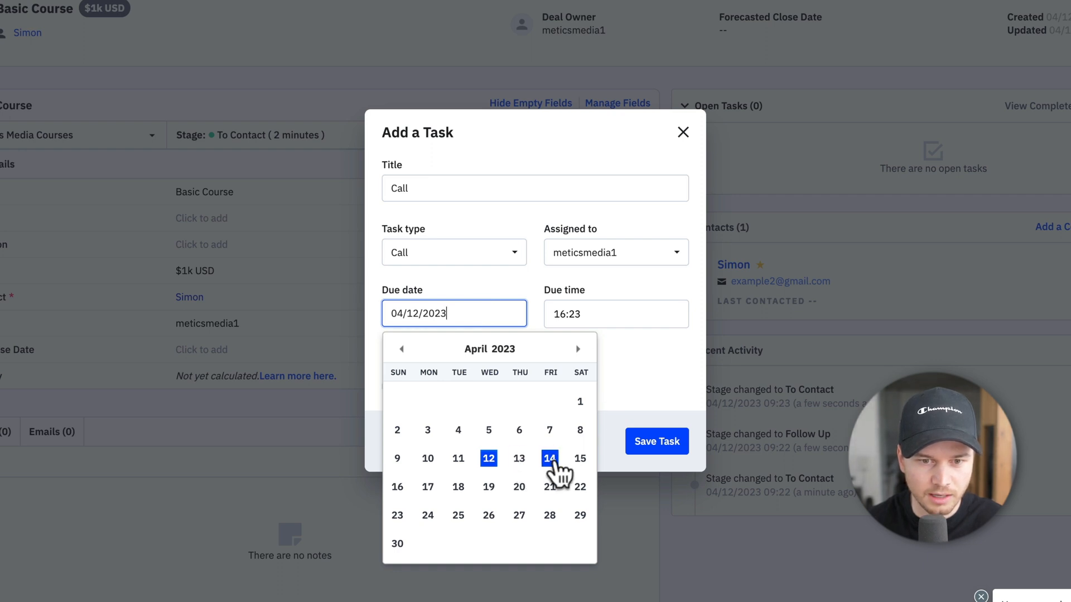
click(549, 458)
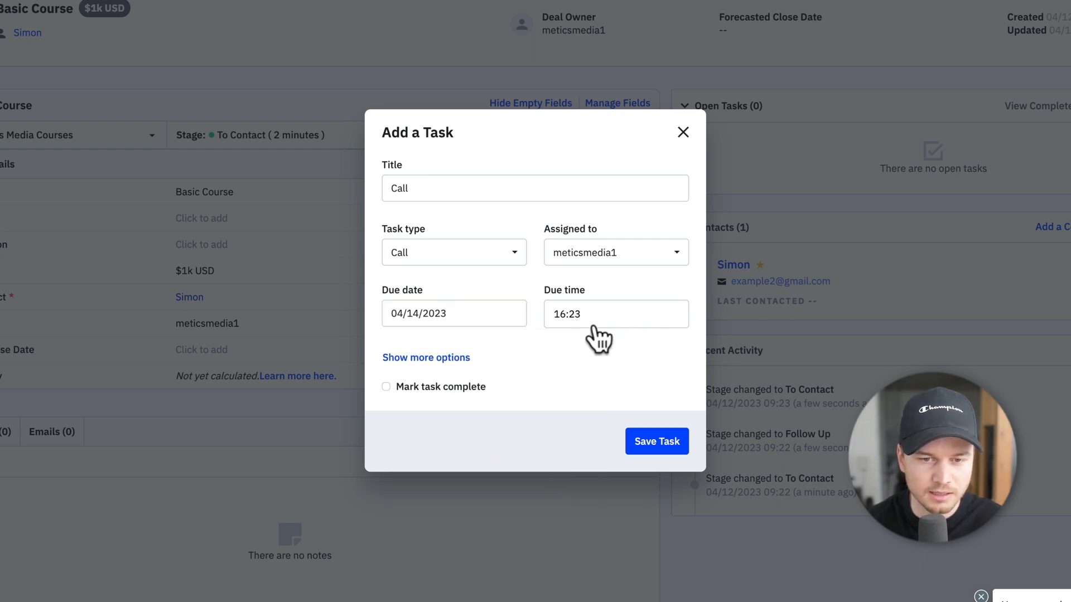
mouse_move(664, 452)
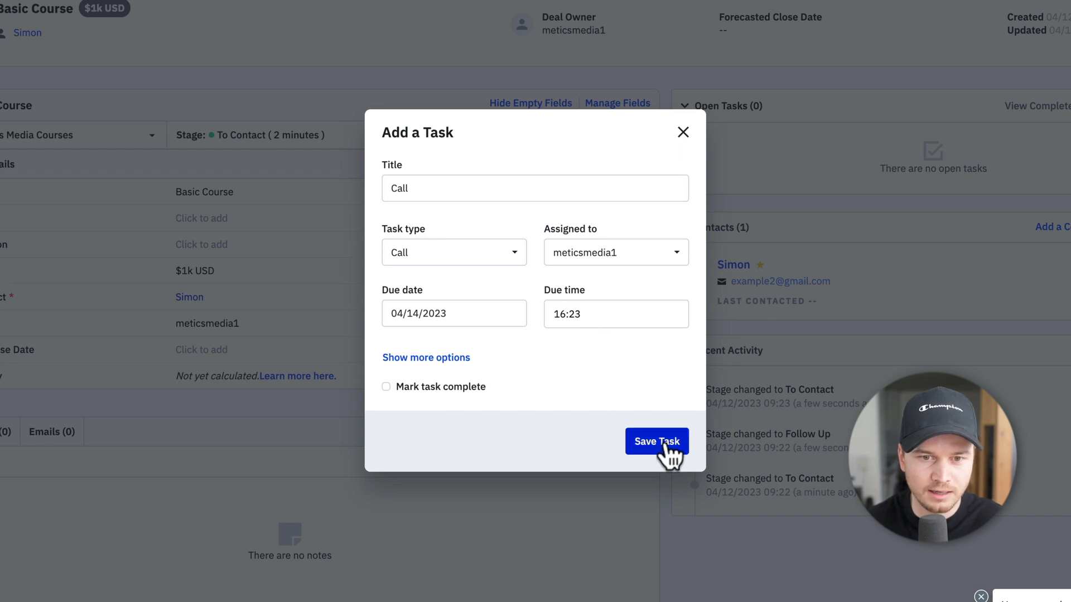
click(615, 252)
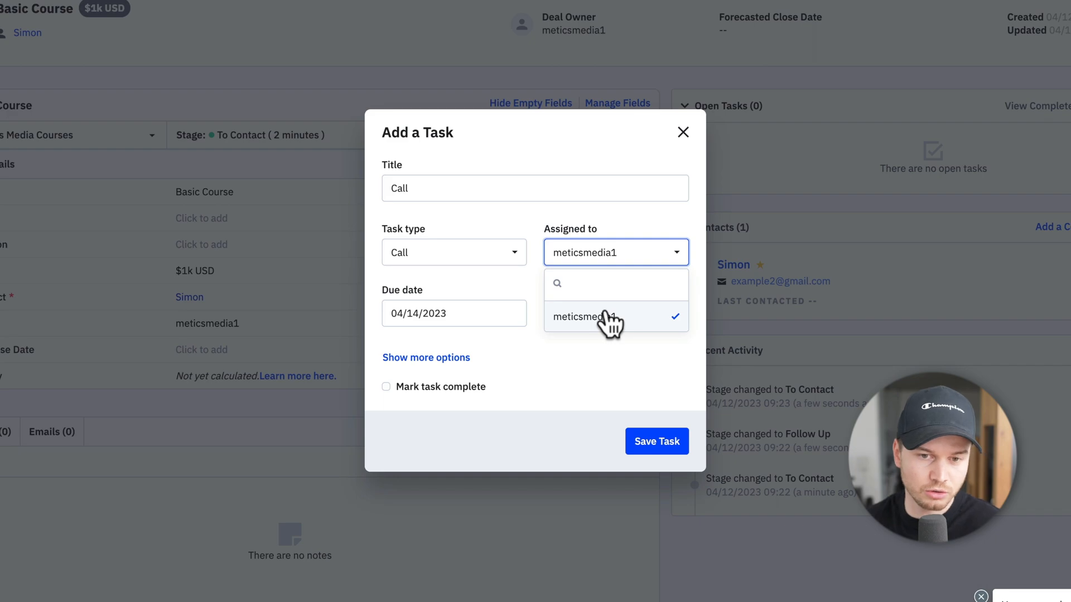
click(656, 441)
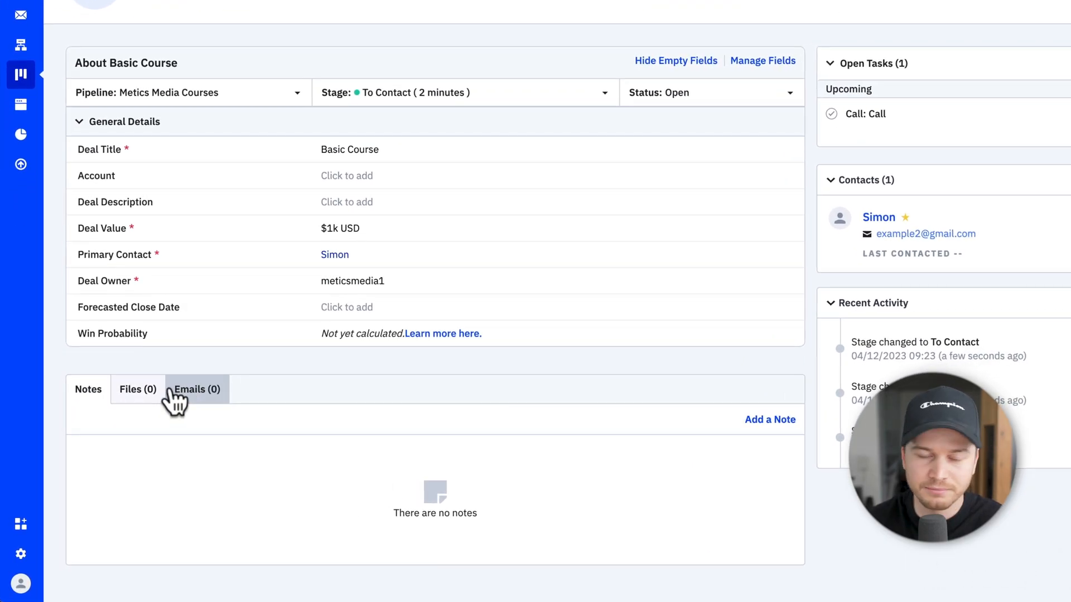
Return to the Metics Media Courses pipeline and switch it to the task list view.
click(1018, 74)
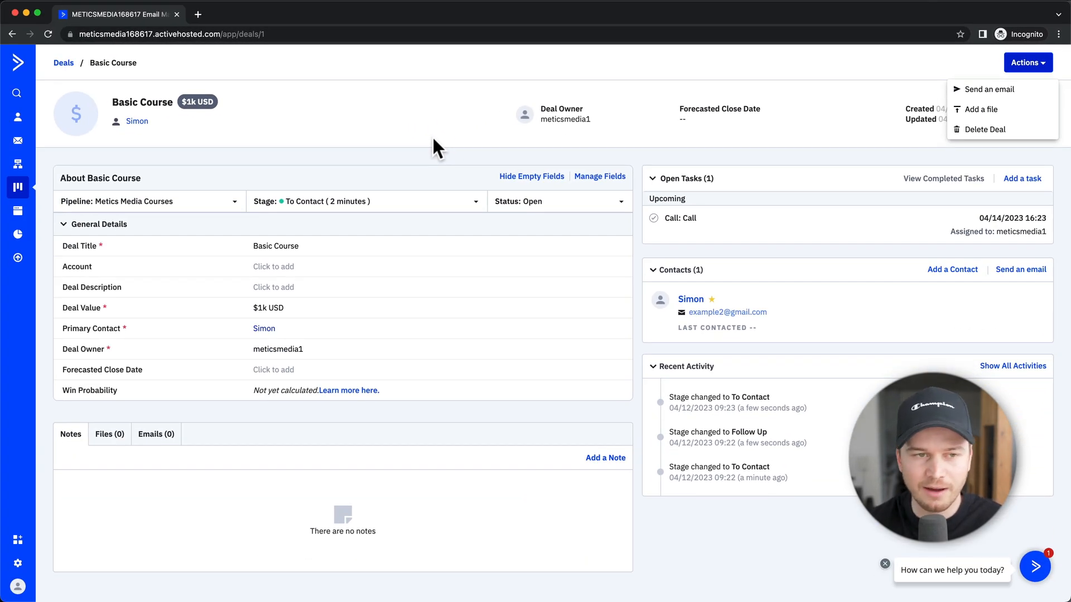
click(63, 62)
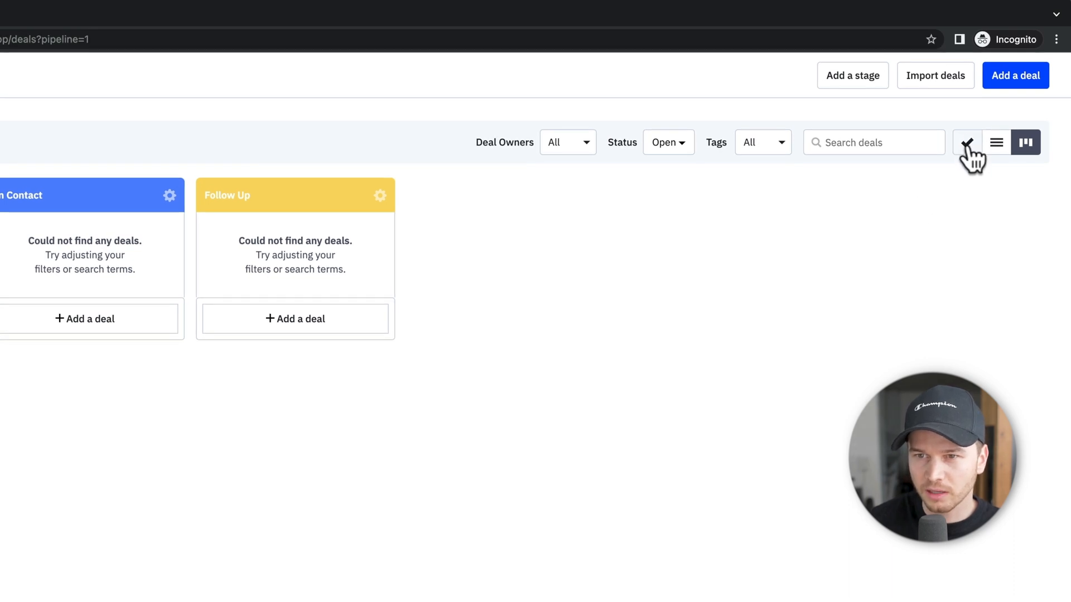
click(966, 142)
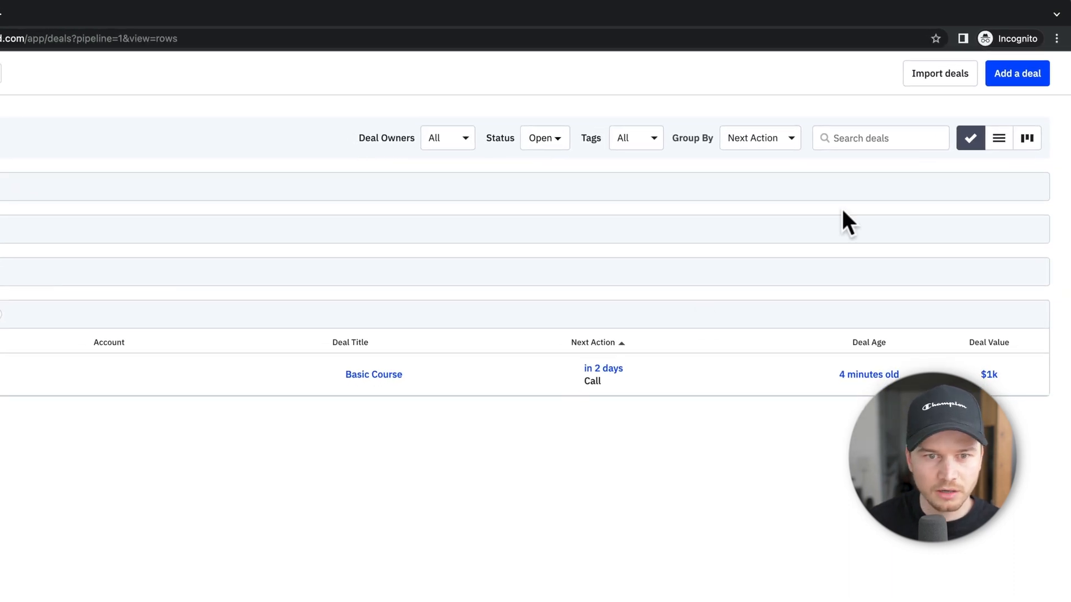